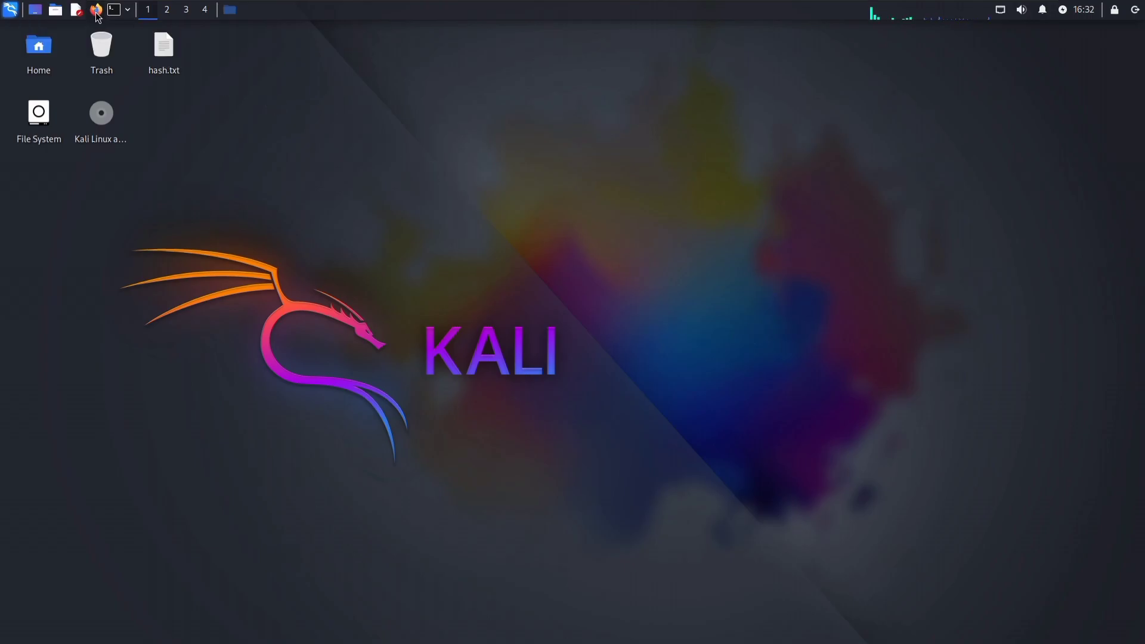
Search Google for "shellphish github" in a new Firefox tab
click(95, 9)
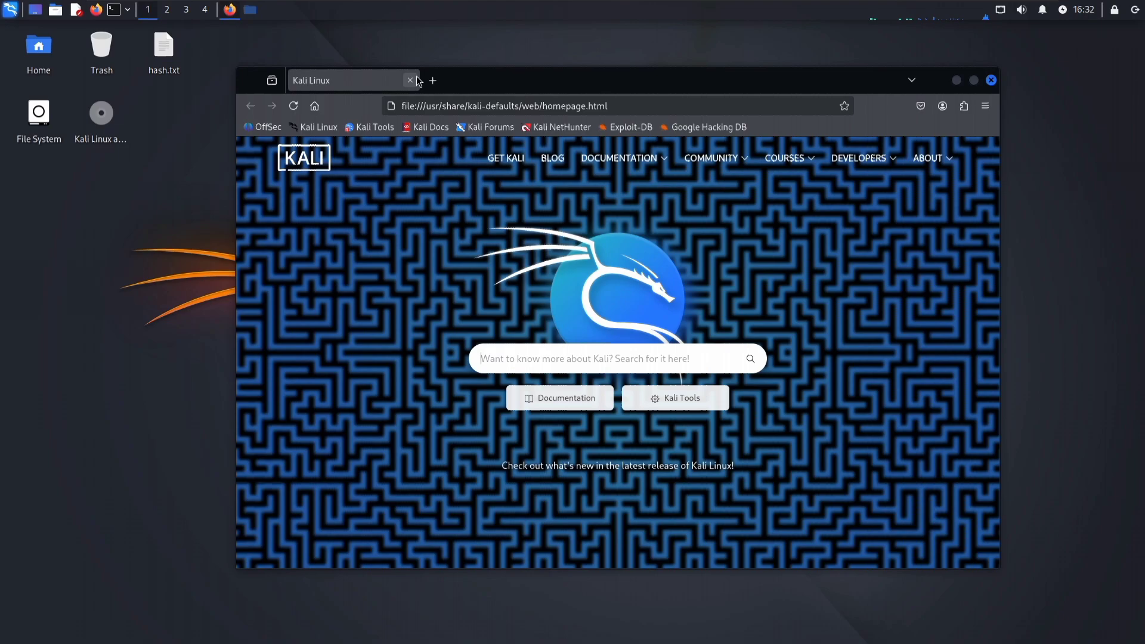
click(432, 80)
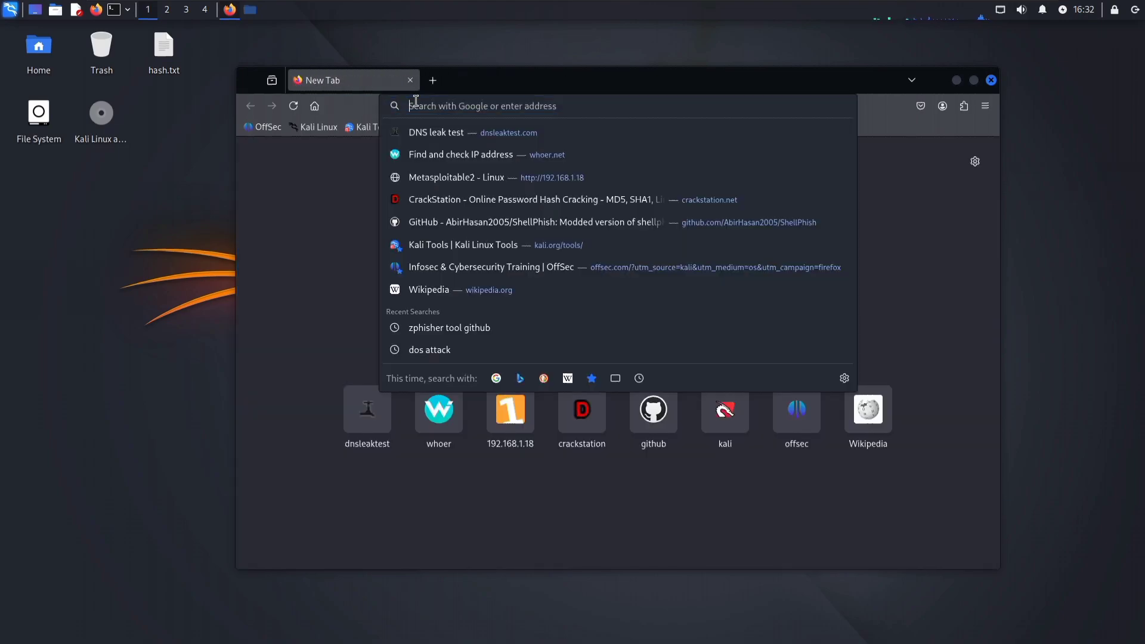
text(shell)
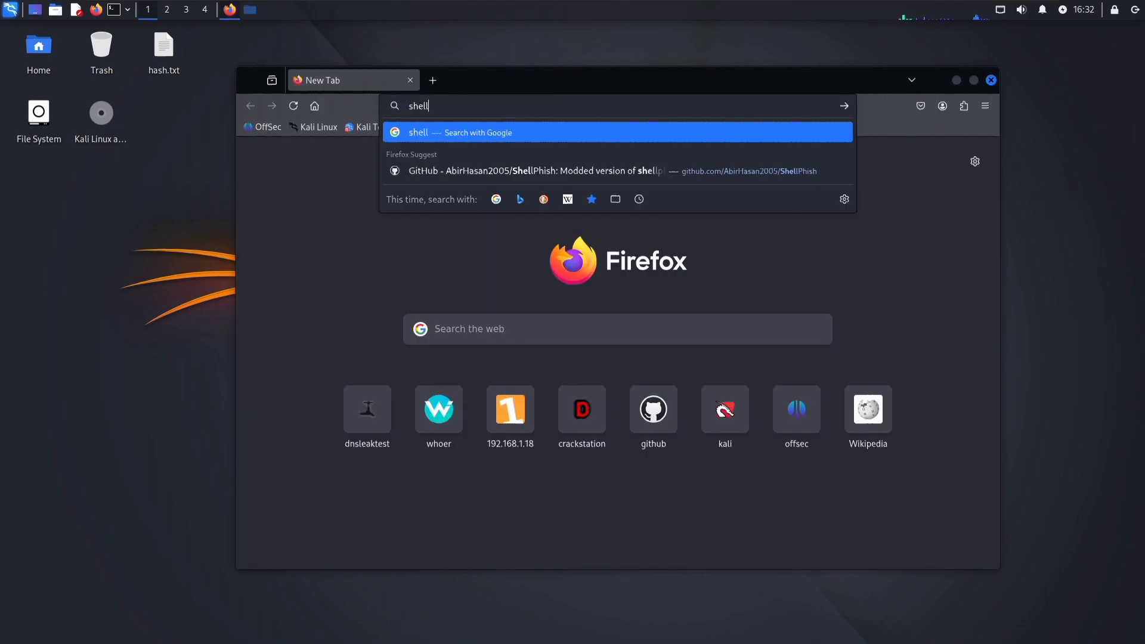
text(phish)
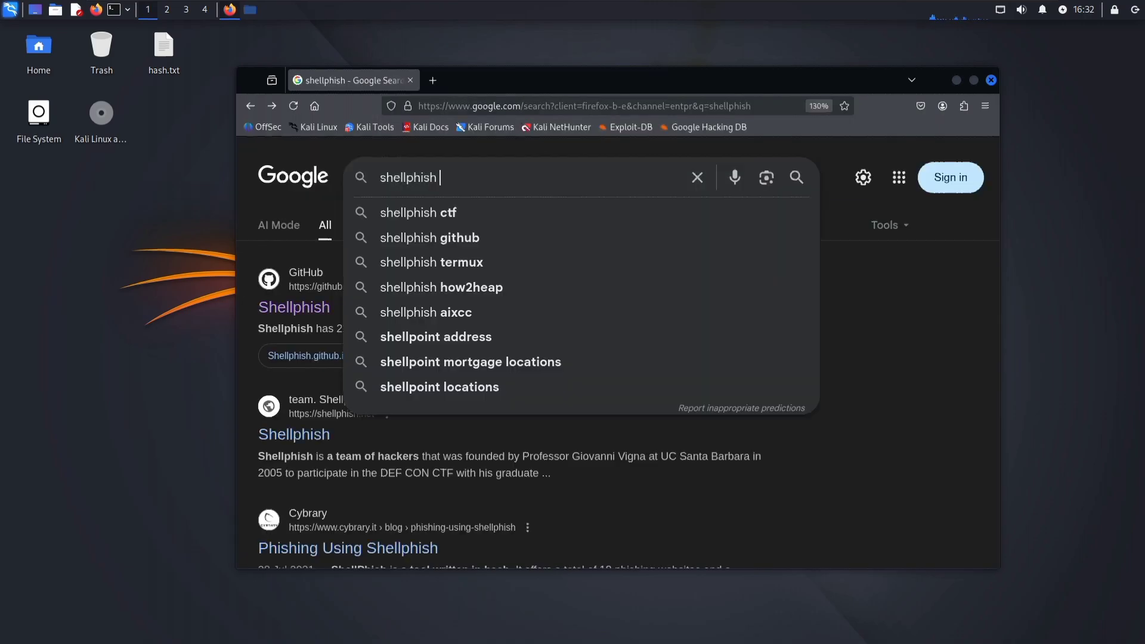
click(430, 237)
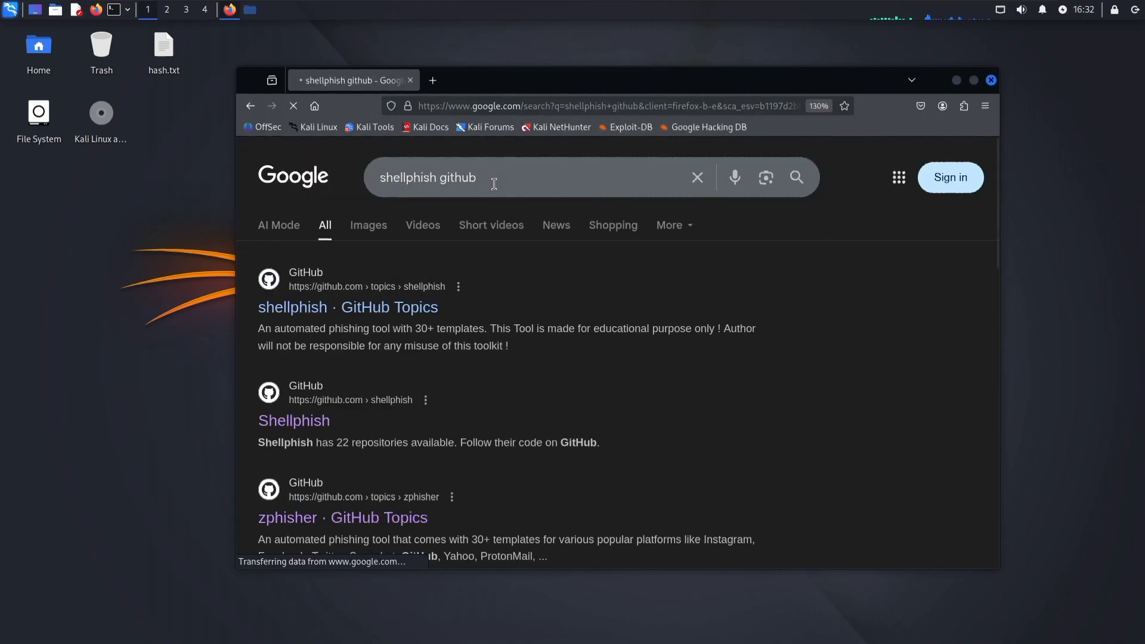
Scroll the results down to the AbirHasan2005/ShellPhish repository entry
scroll(down, 3)
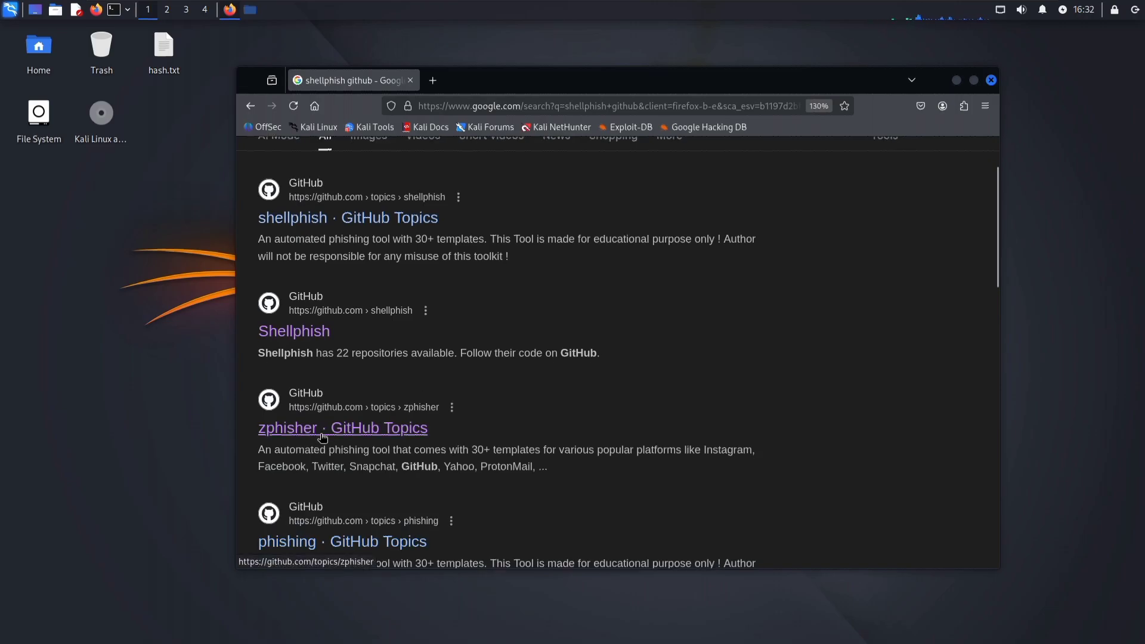
scroll(down, 3)
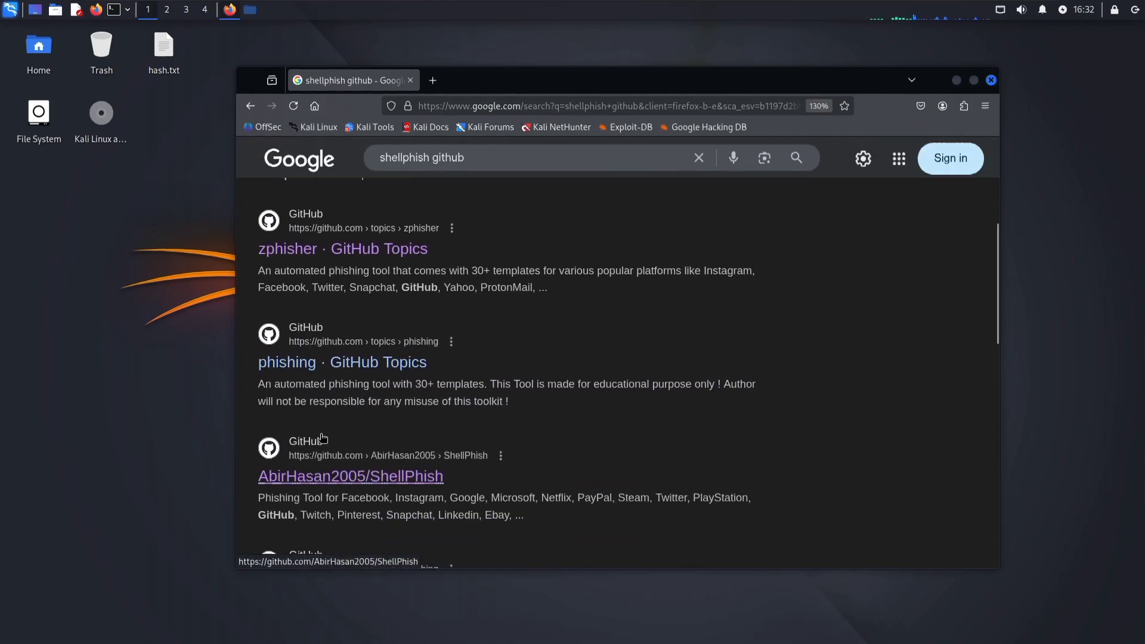
scroll(down, 3)
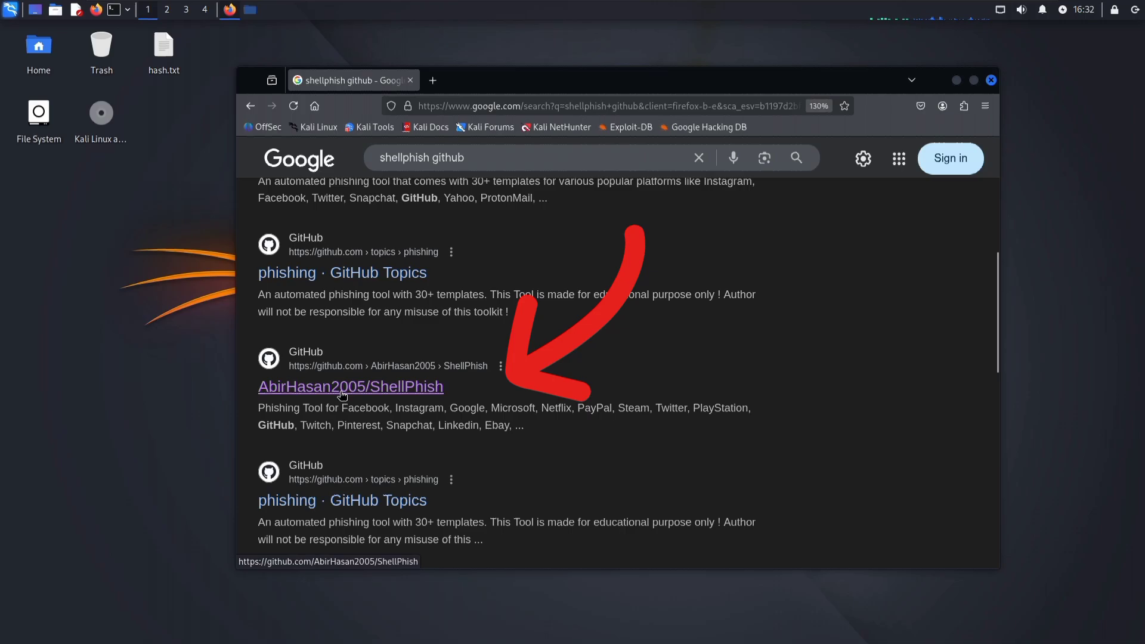
Copy the HTTPS clone URL from the AbirHasan2005/ShellPhish repository page
click(350, 387)
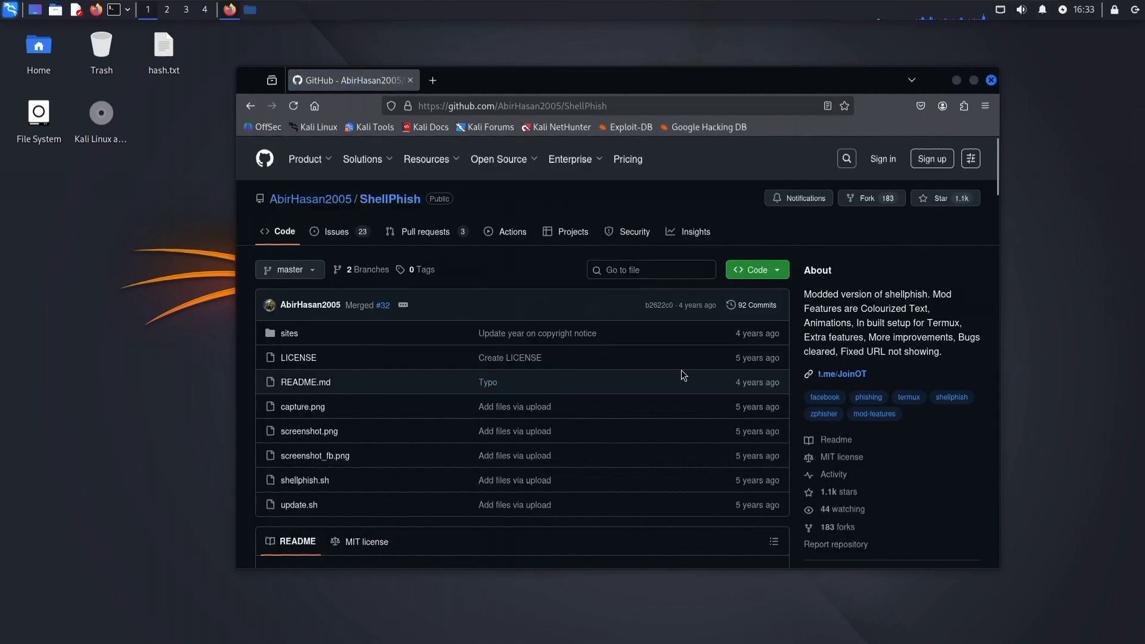
click(752, 269)
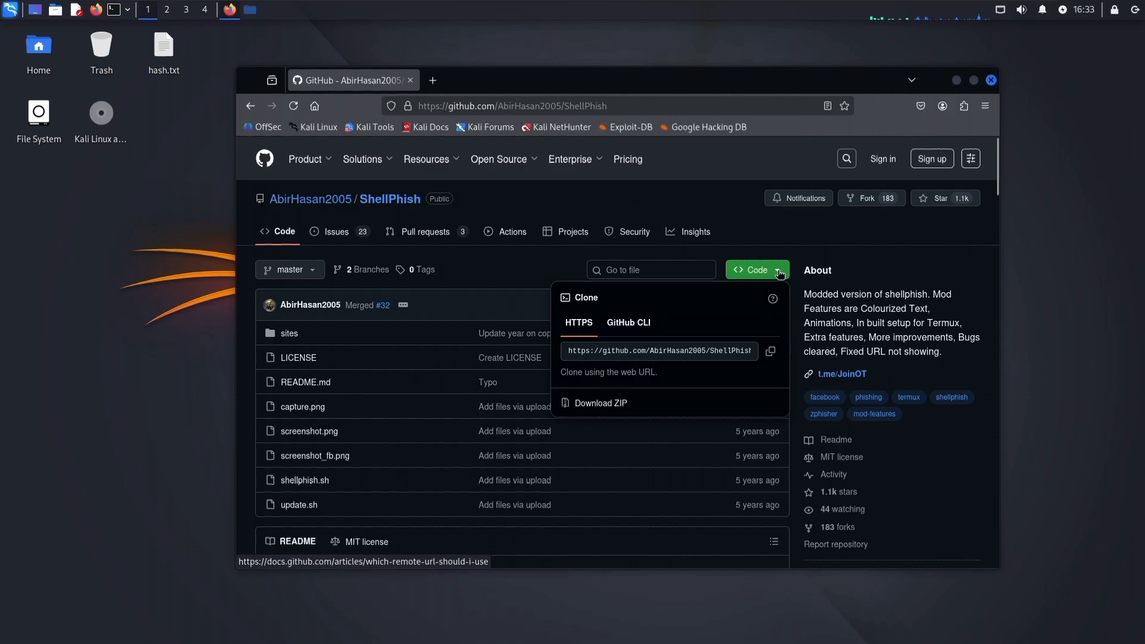
click(770, 351)
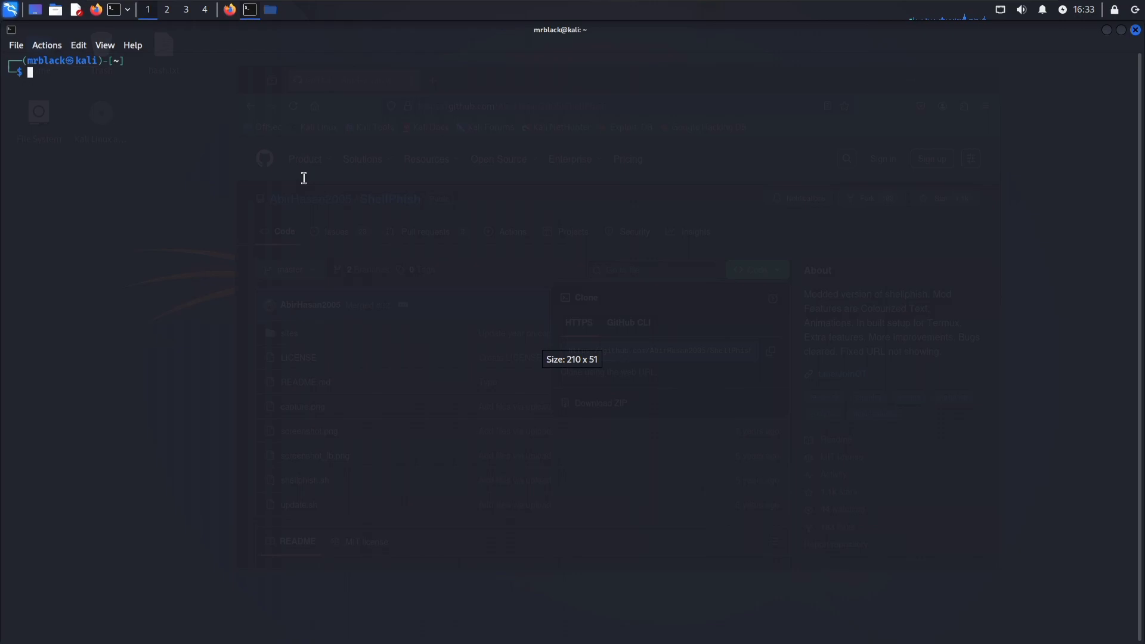
Clone the ShellPhish repository with git clone into the ~/Tool folder
text(clear)
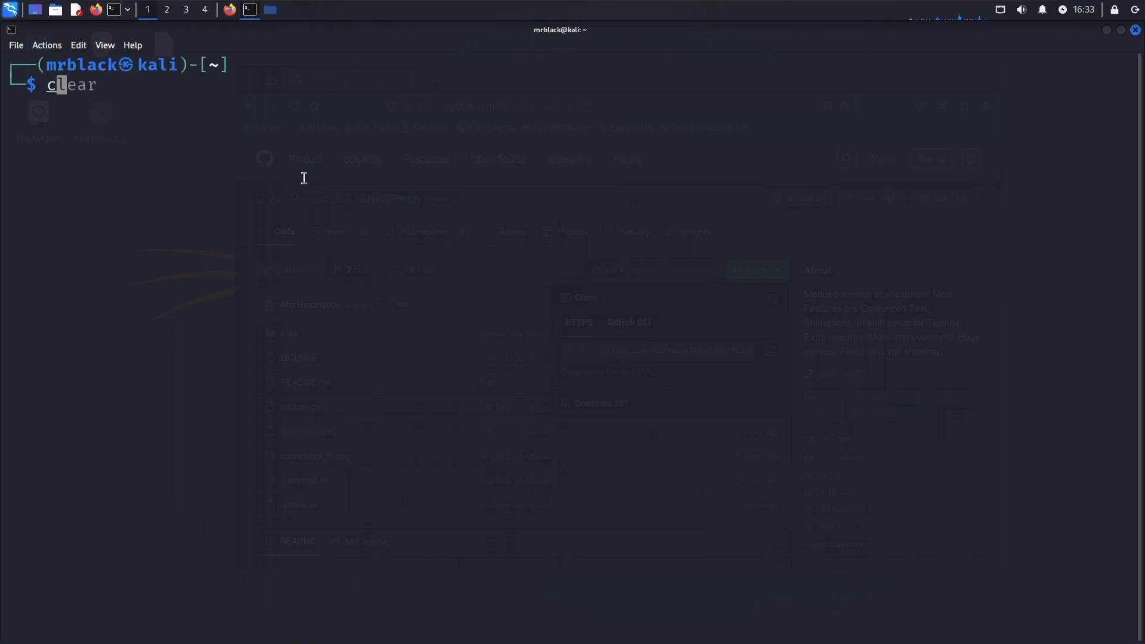
text(cd zphisher)
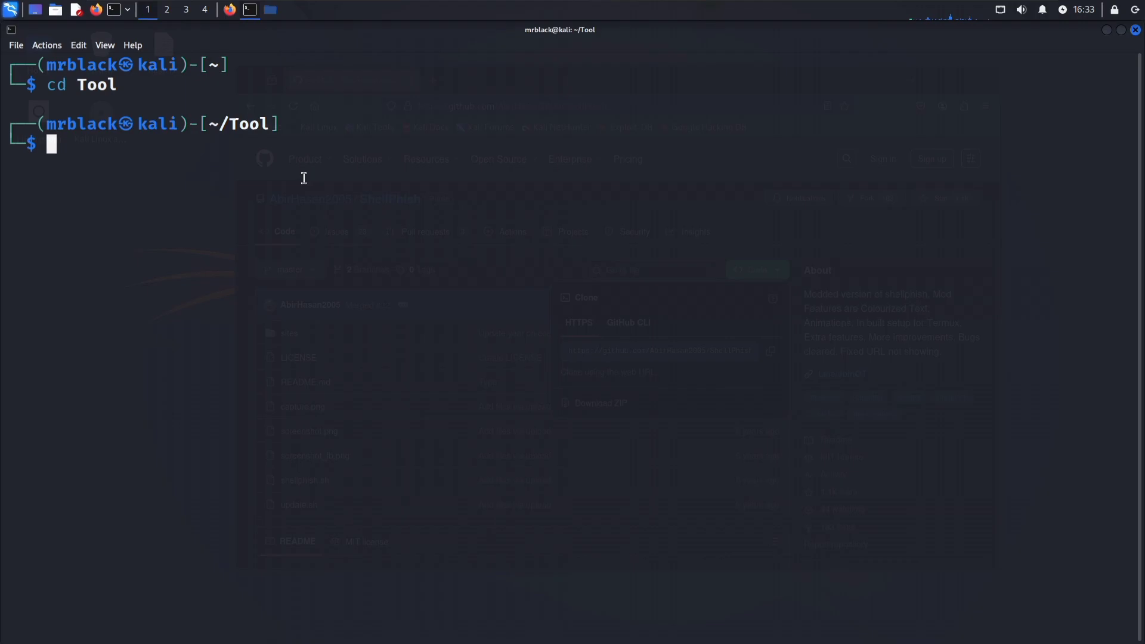
text(git clone https://github.com/htr-tech/zphisher.git)
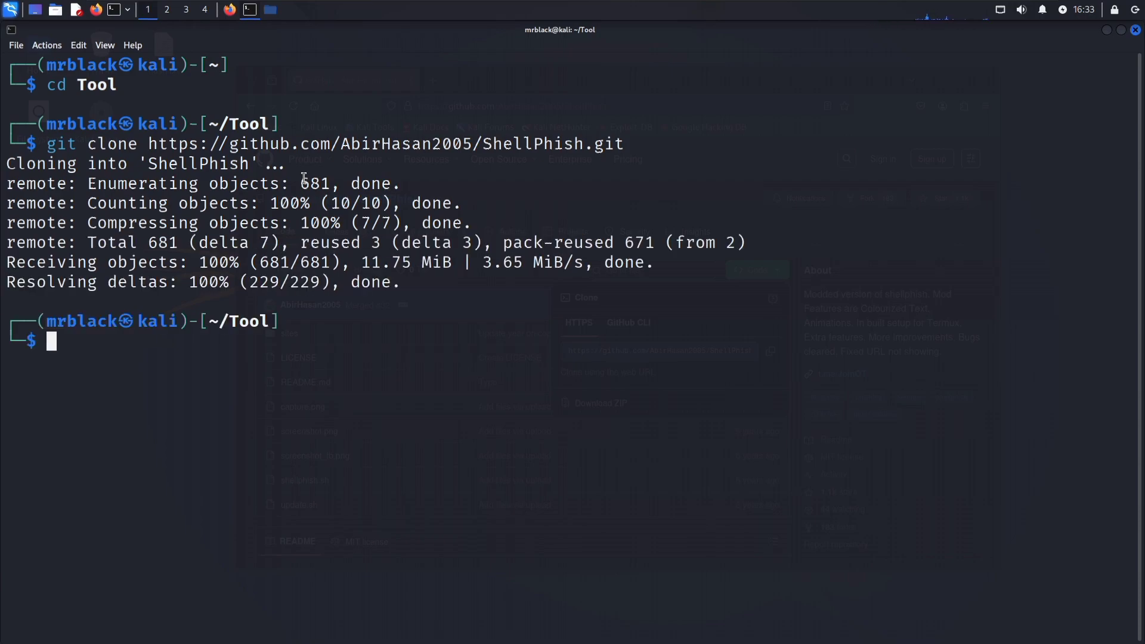
Enter the cloned ShellPhish directory and list its files, including shellphish.sh and sites
text(ls)
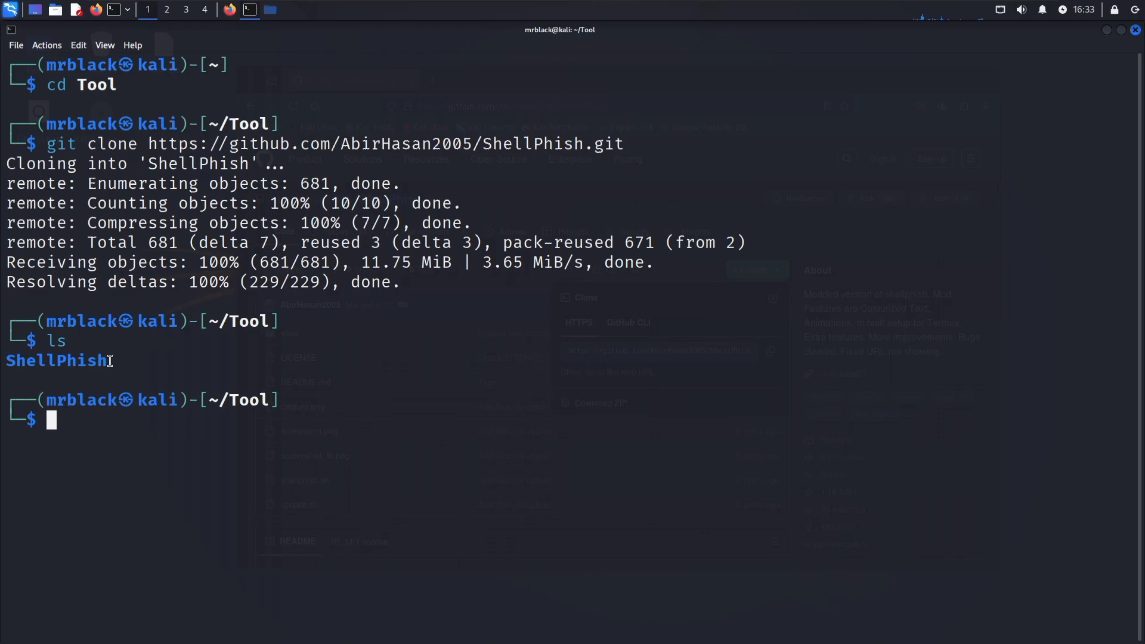
text(cd Tool)
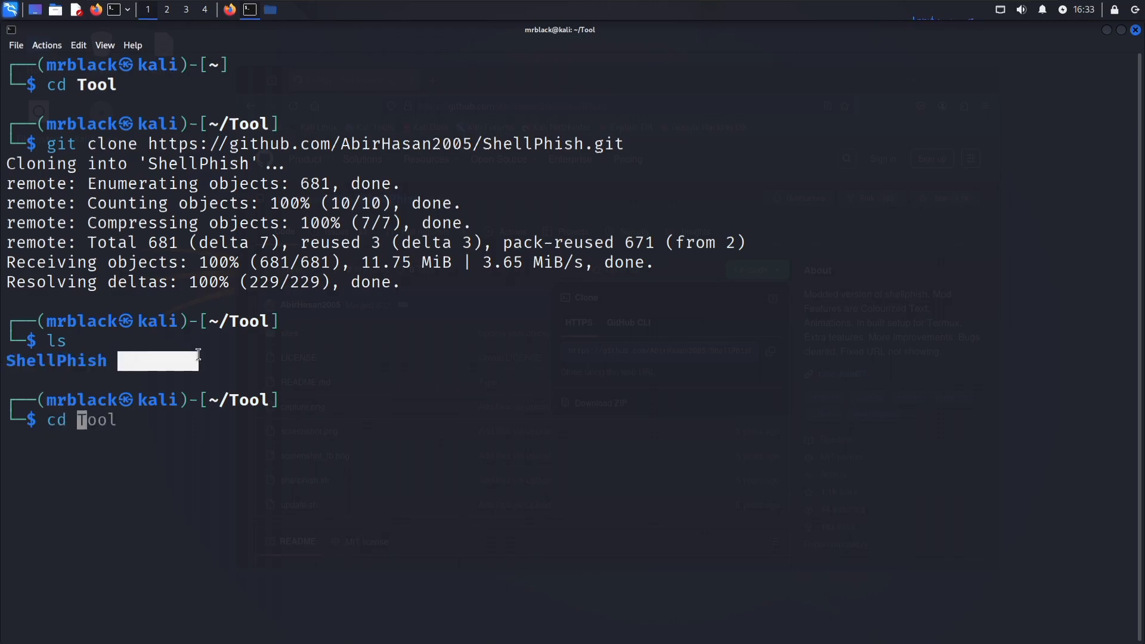
text(sh)
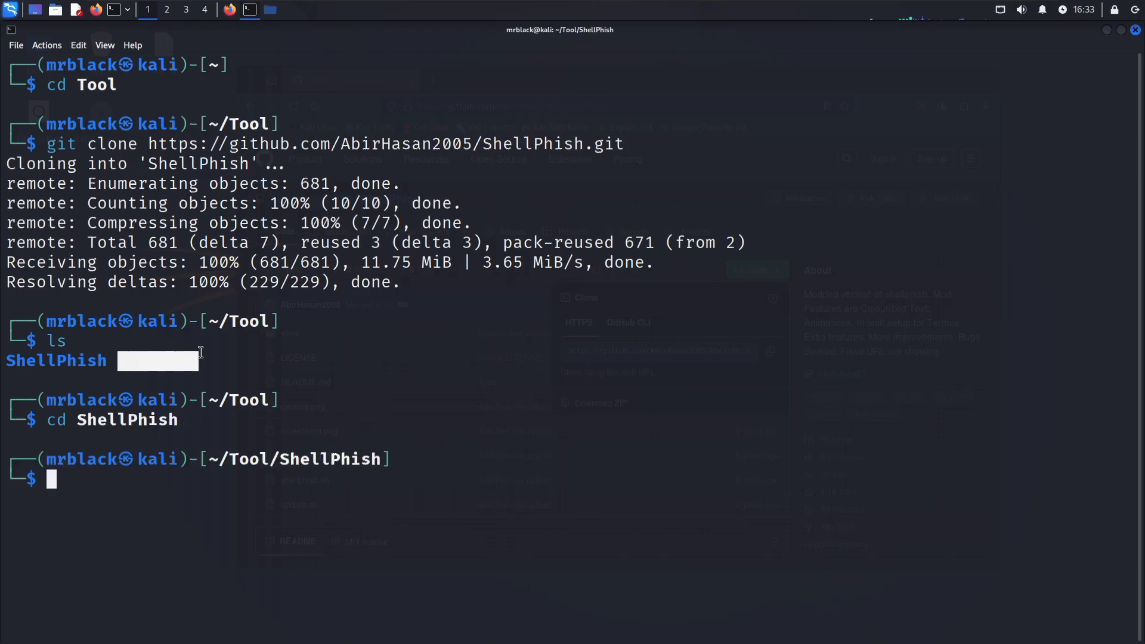
text(ls)
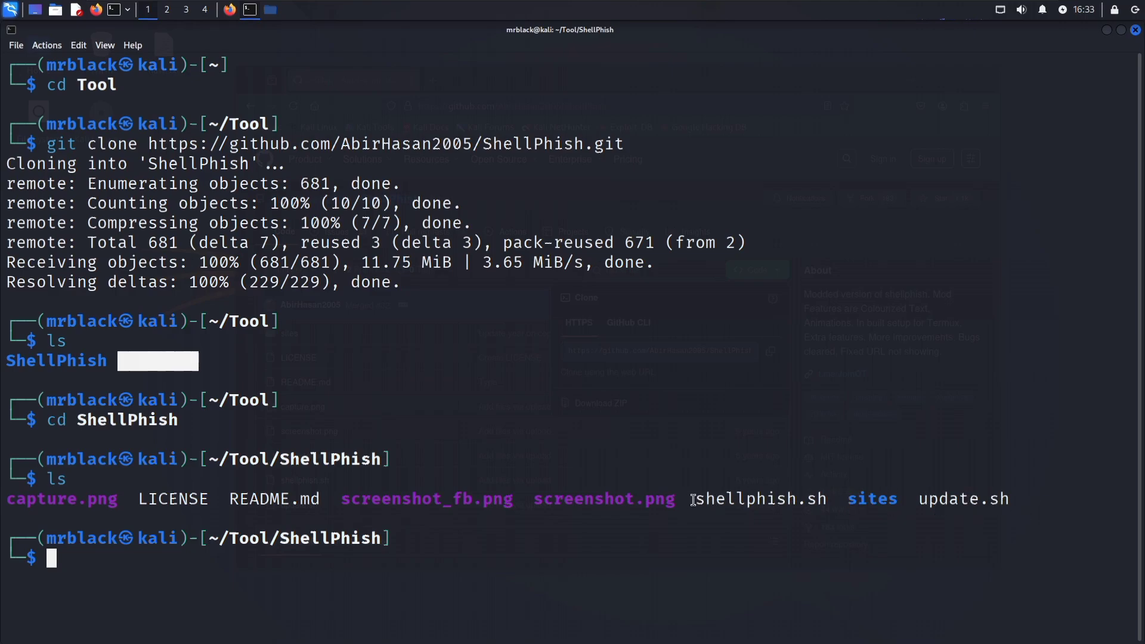
Make every file in the ShellPhish folder executable with chmod +x *
double_click(749, 498)
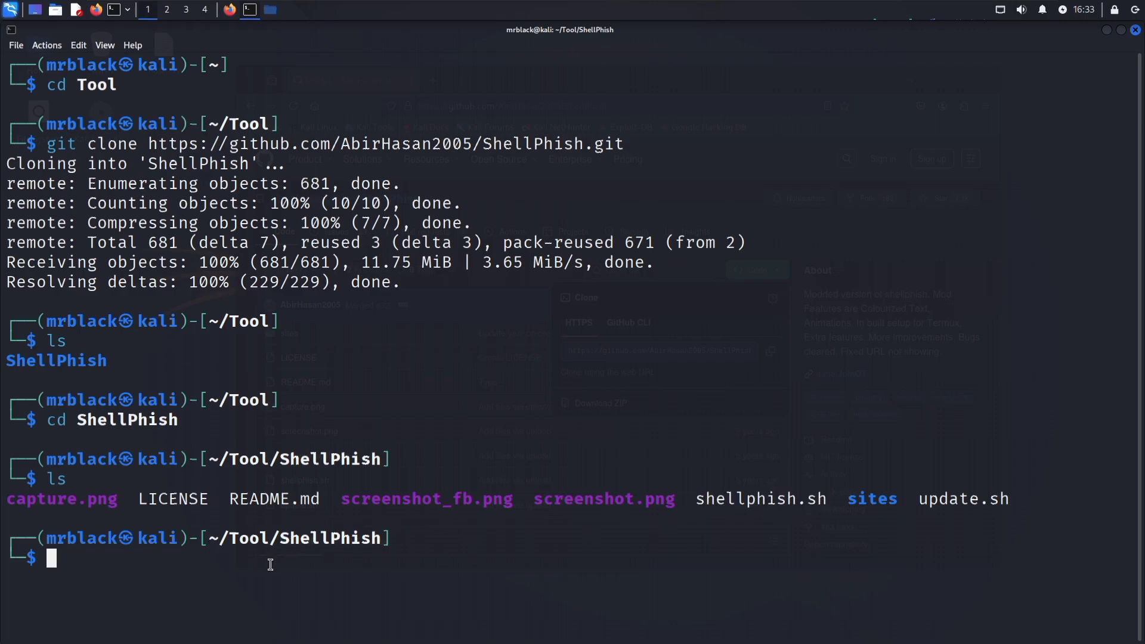
text(chmod)
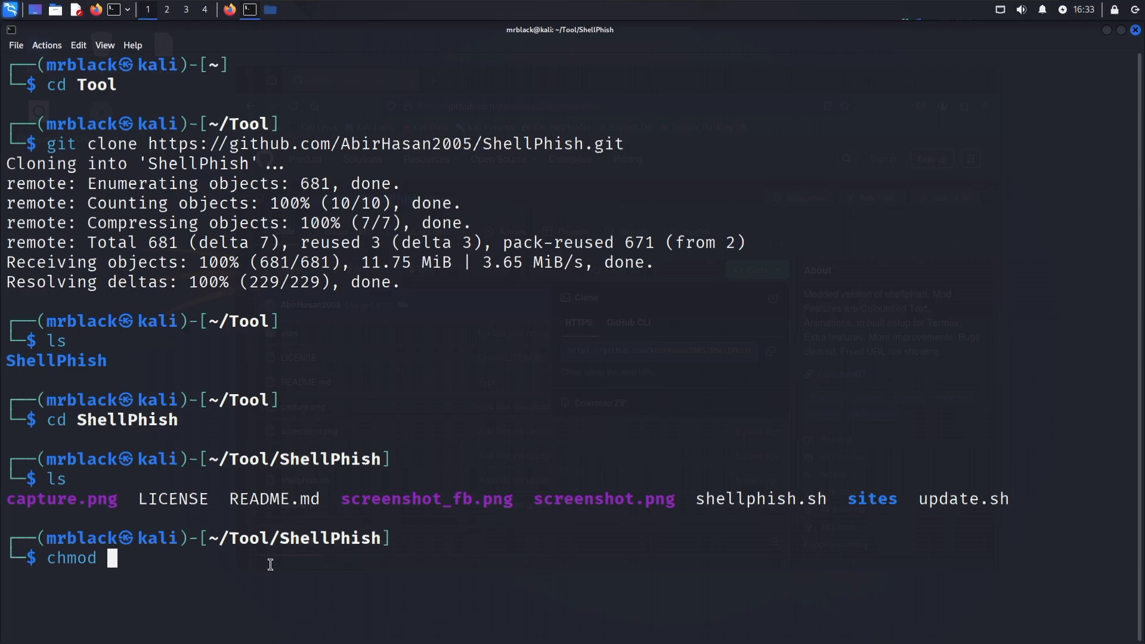
text(+)
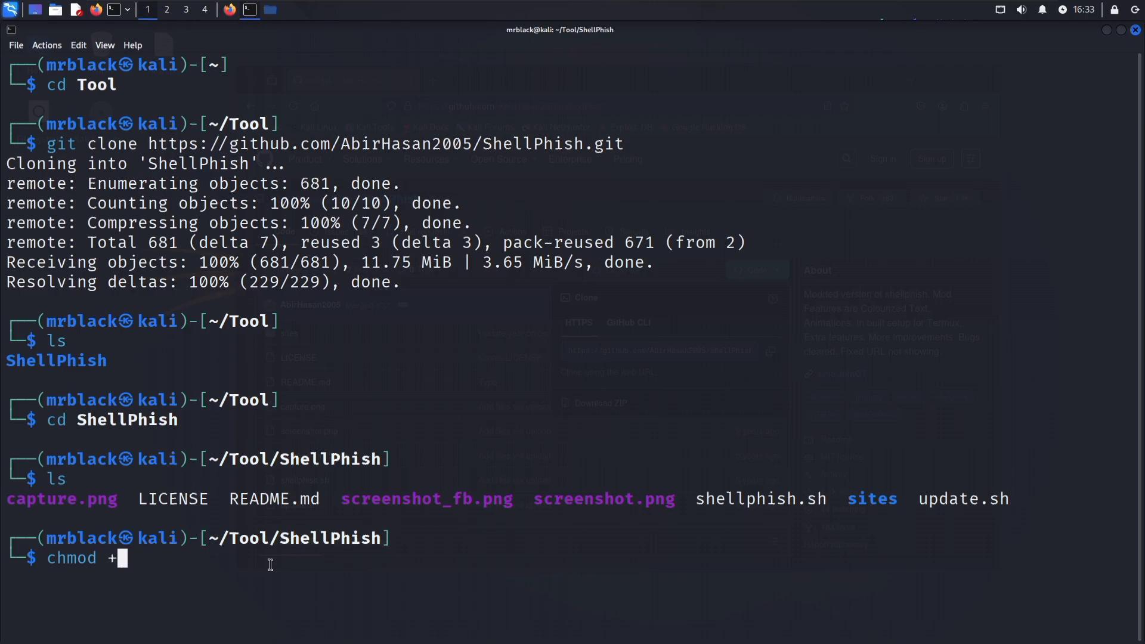
text(x)
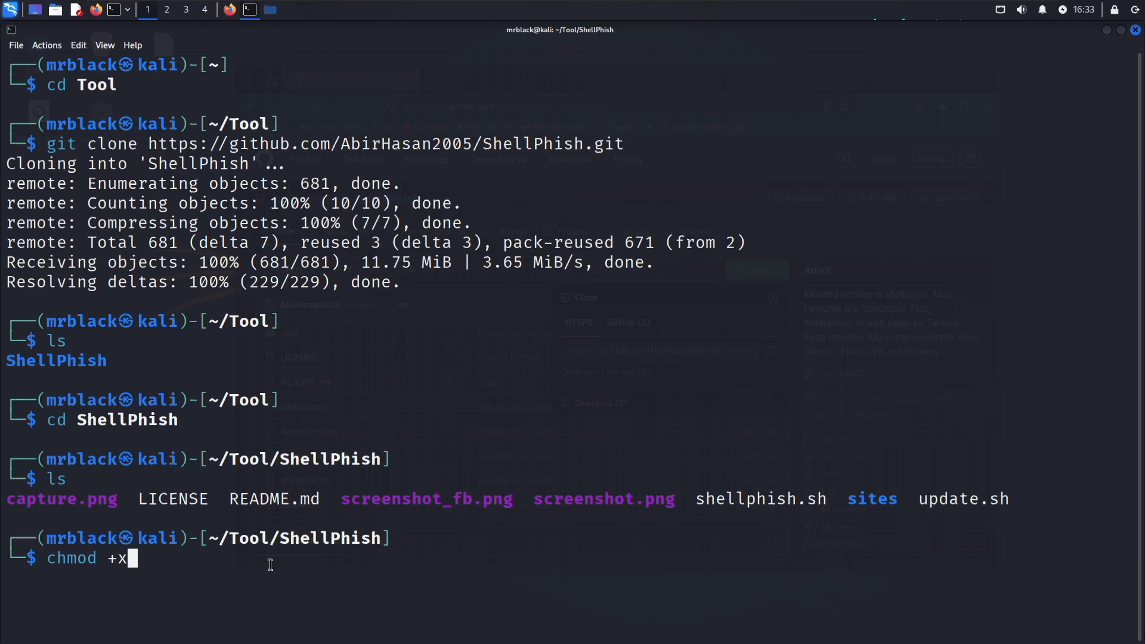
text(*)
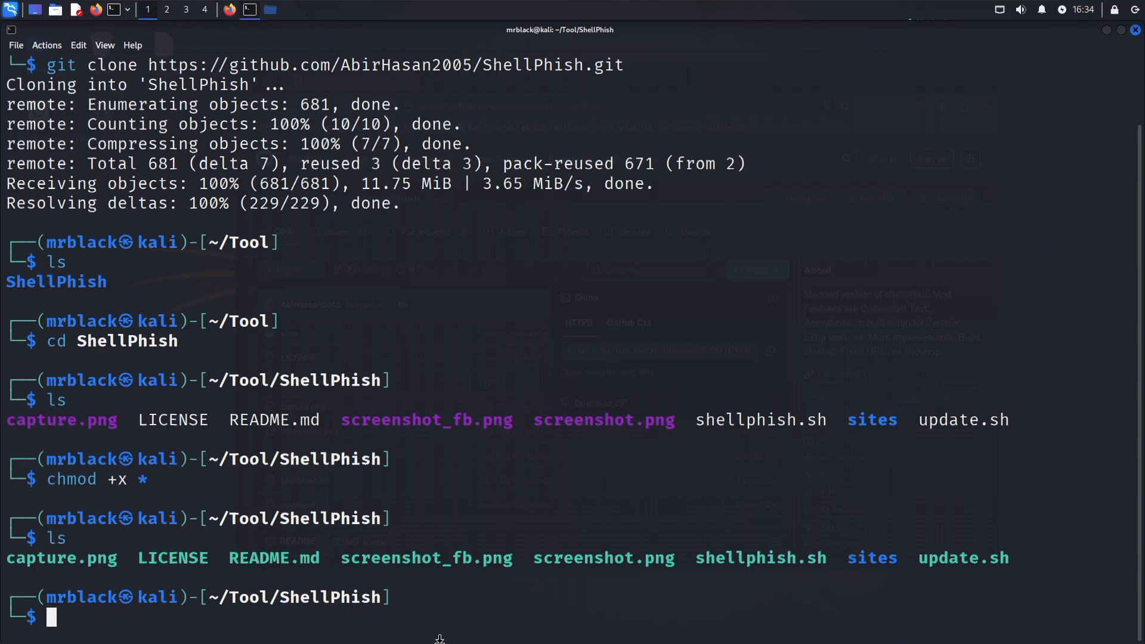
List the now-green executable files and launch the shellphish.sh script with bash
double_click(760, 557)
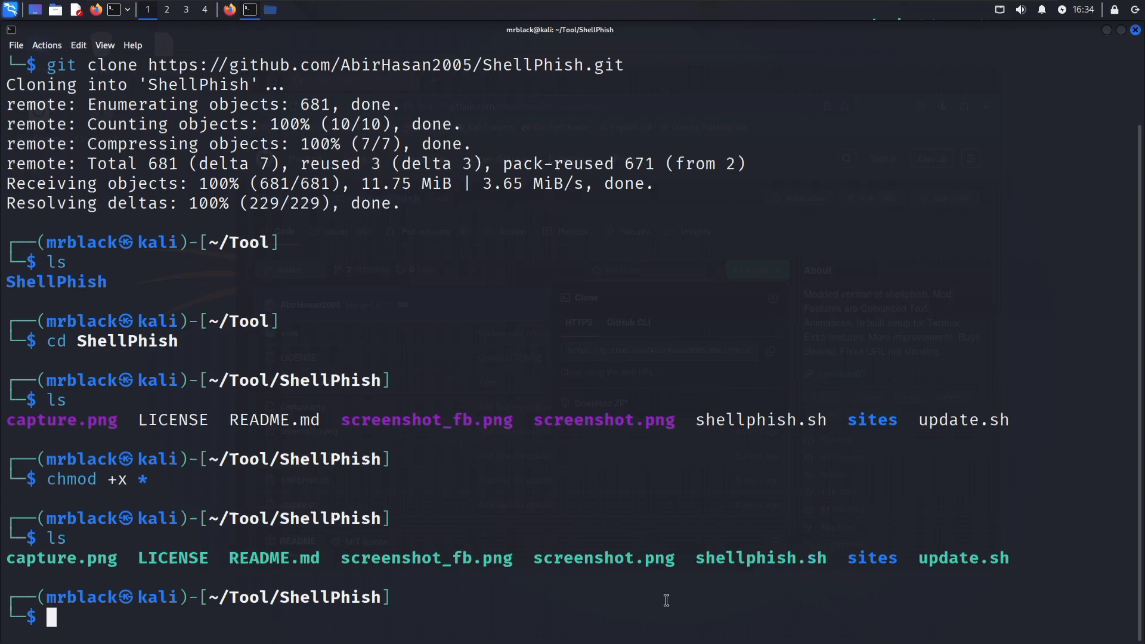
text(bash zphisher.sh)
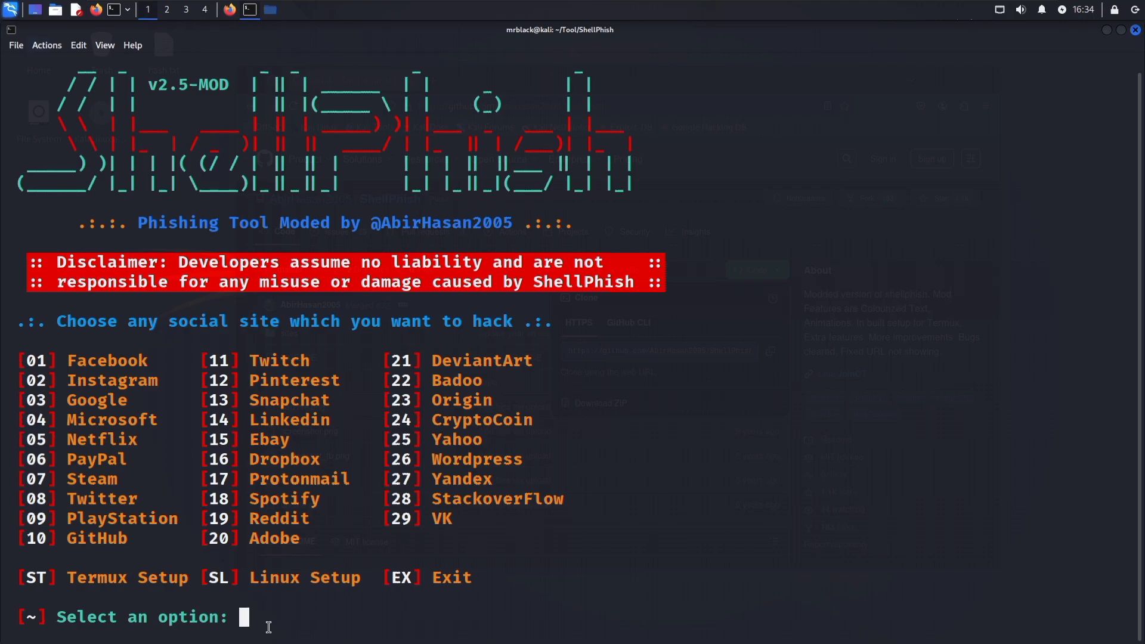
Choose Instagram (2), Traditional Login Page (1) and LocalHost (1) with the default port 5555
text(2)
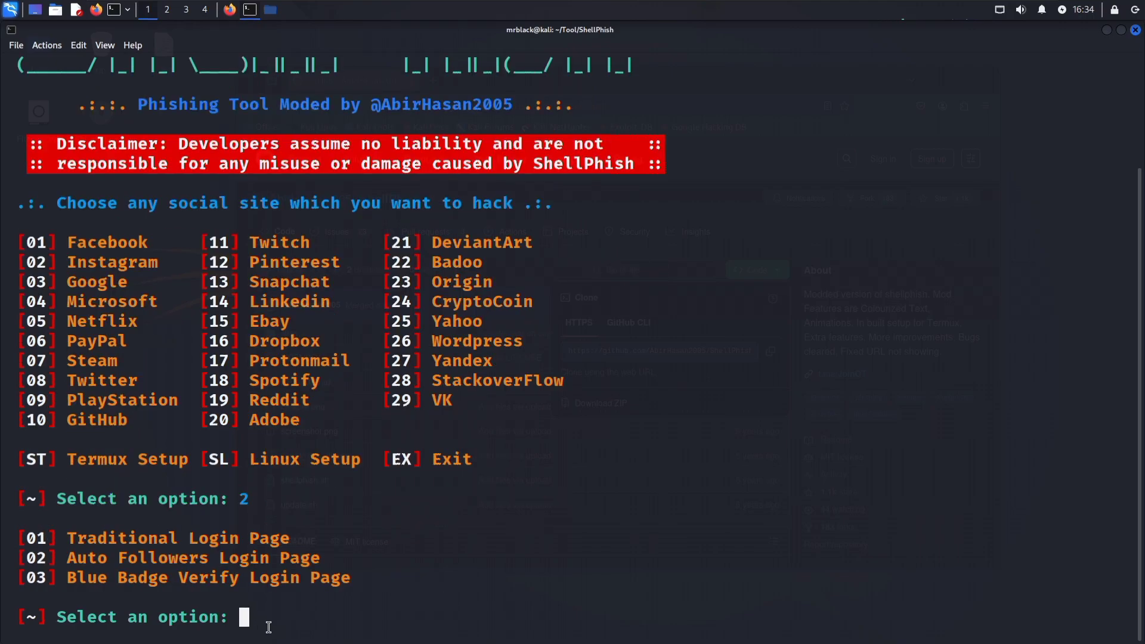
text(1)
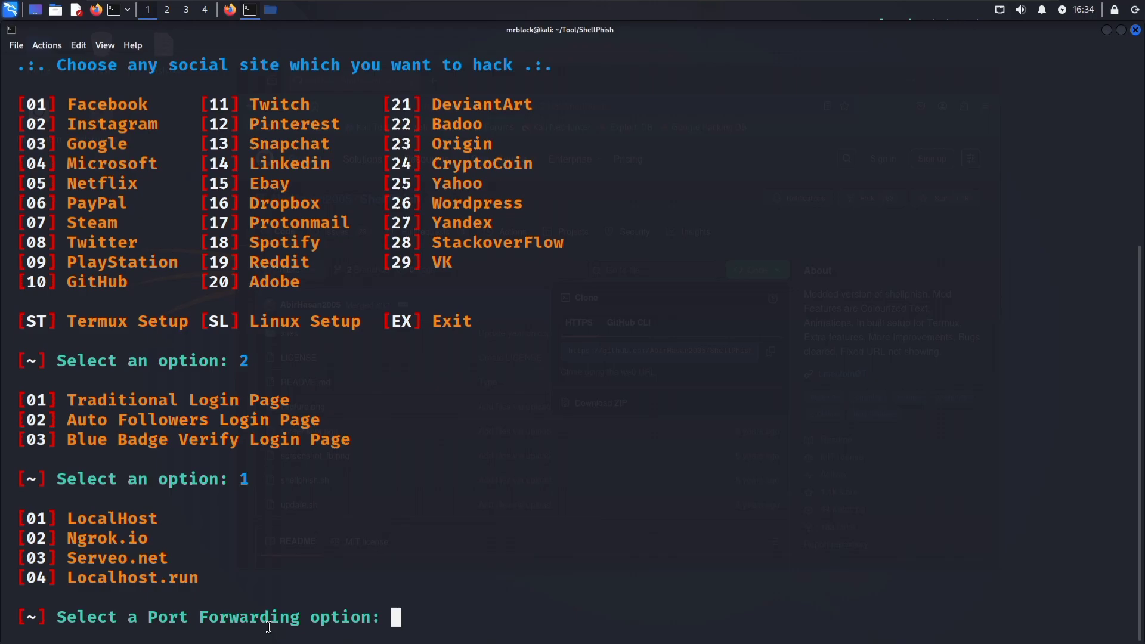
text(1)
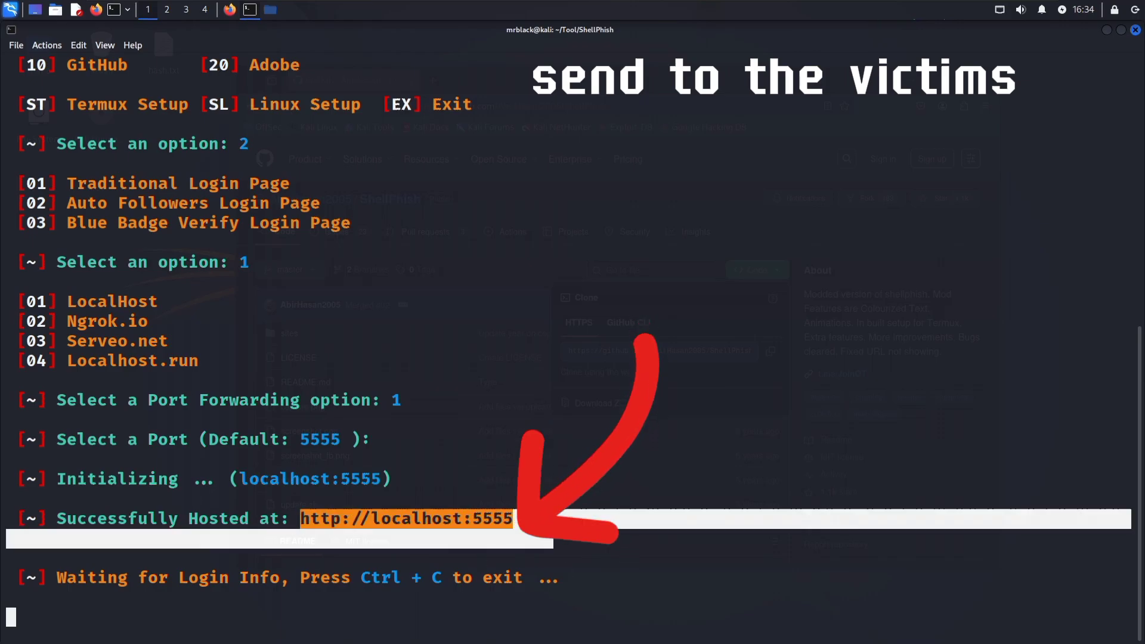
right_click(405, 519)
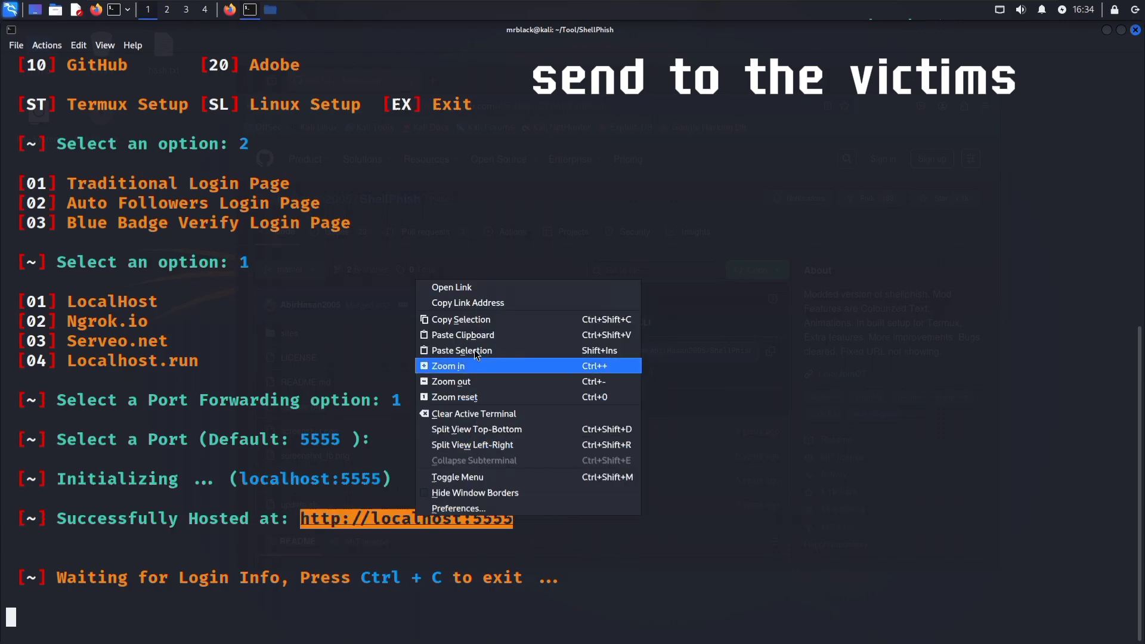
click(471, 304)
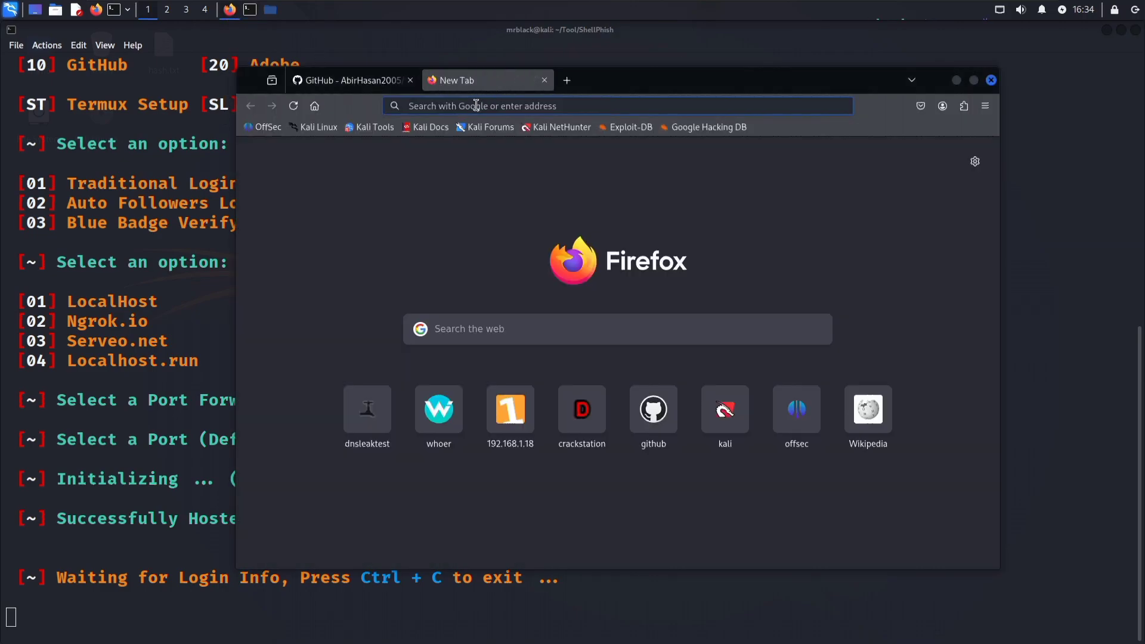
text(http://localhost:5555)
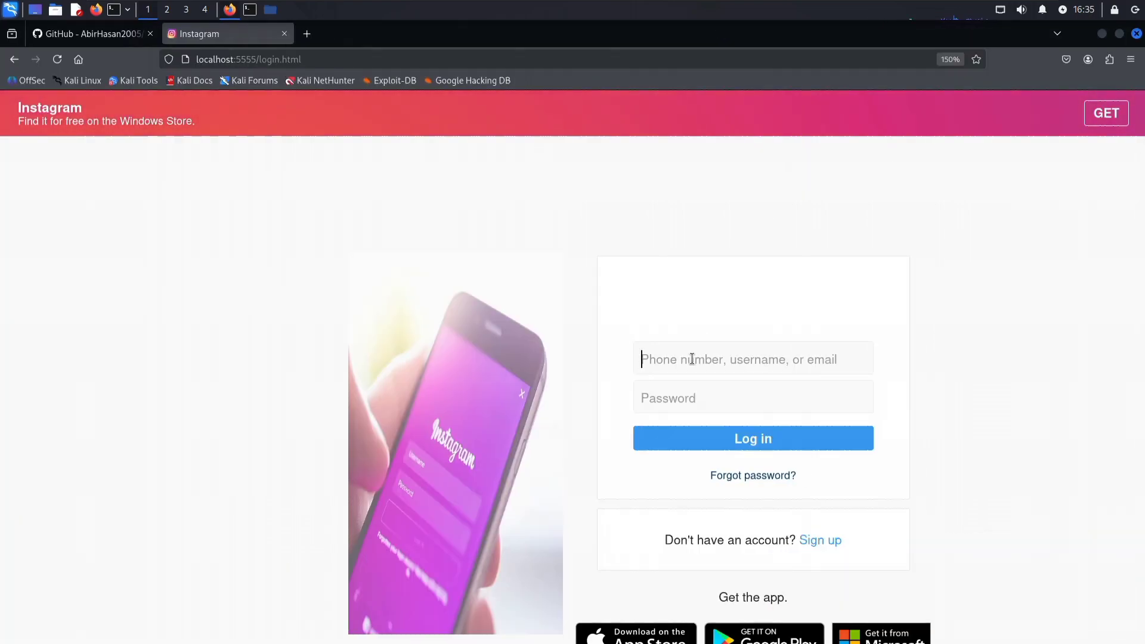
text(mrblack)
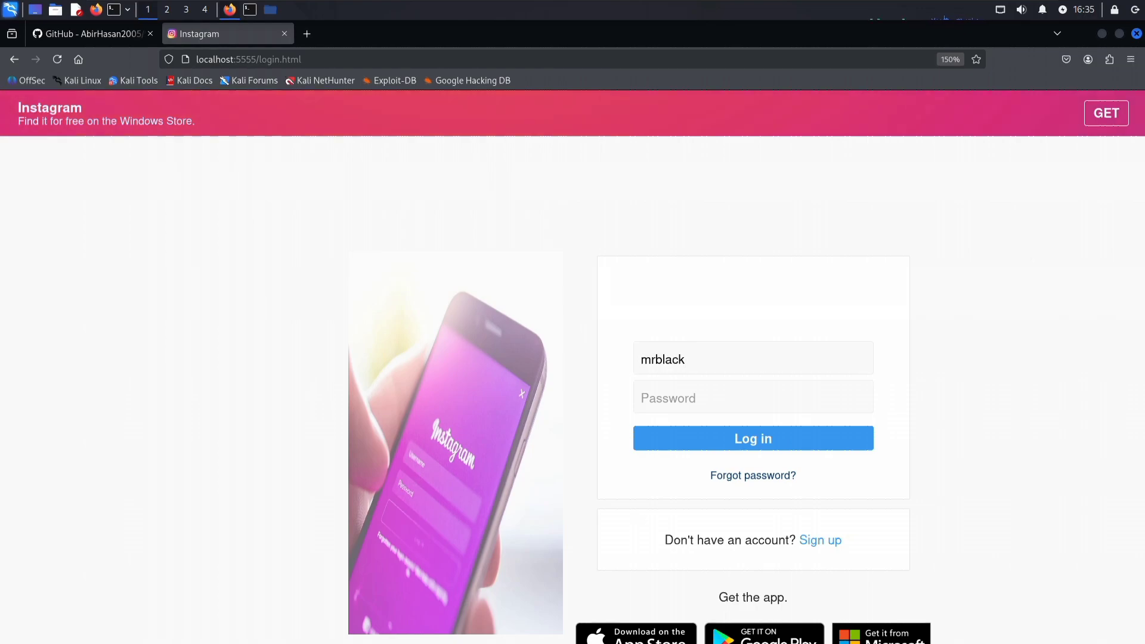
click(753, 398)
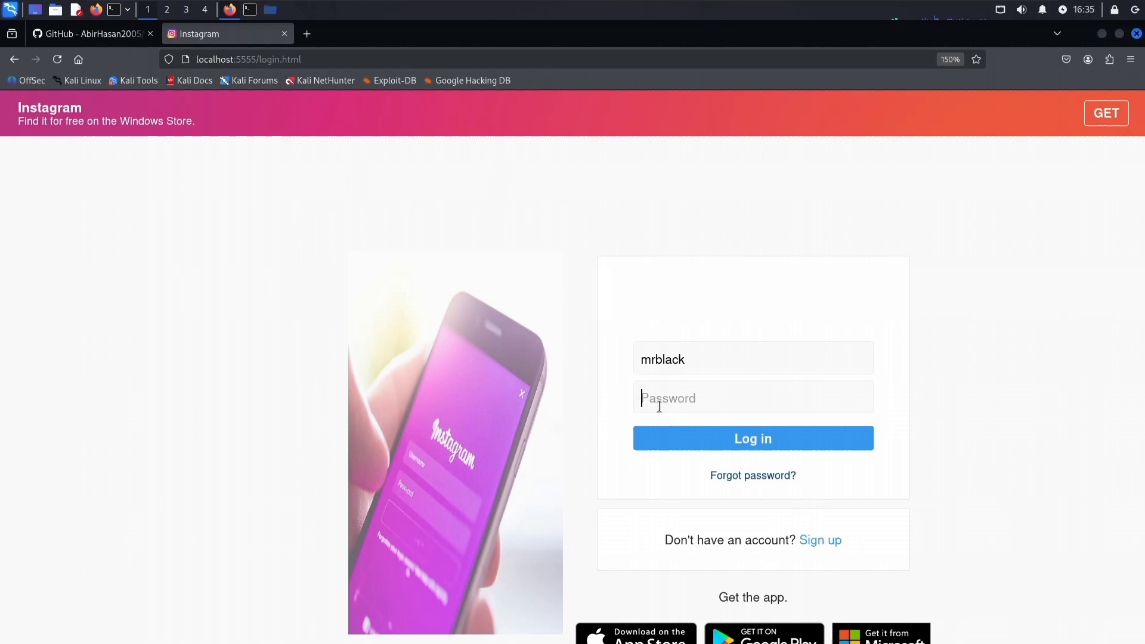
text(password)
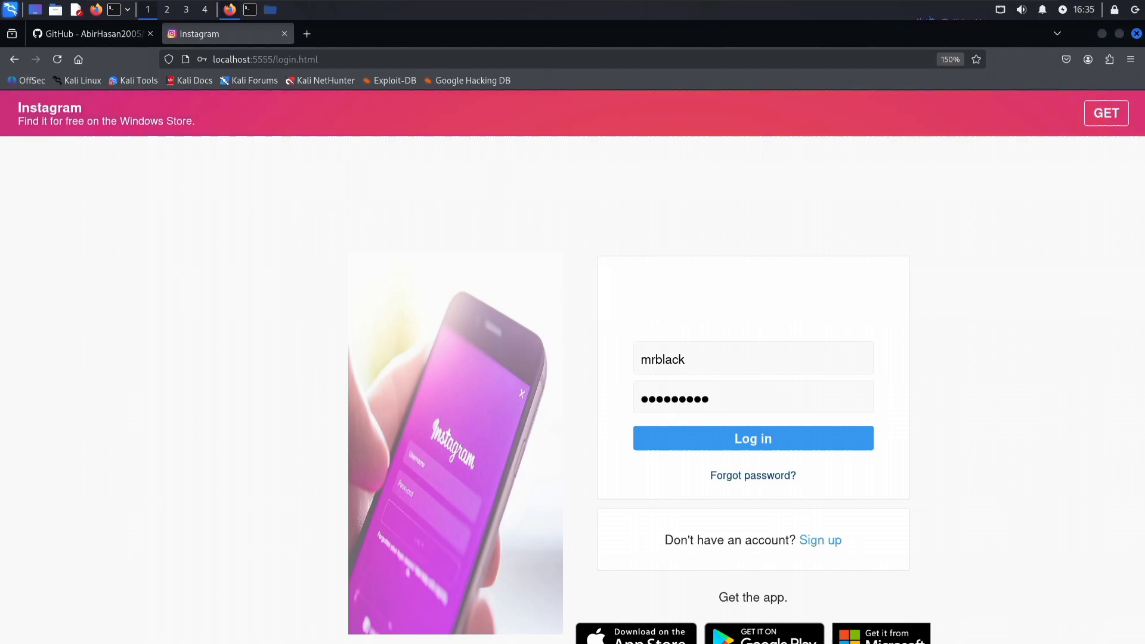
Submit the fake login form and dismiss Firefox's offer to save the login
click(752, 438)
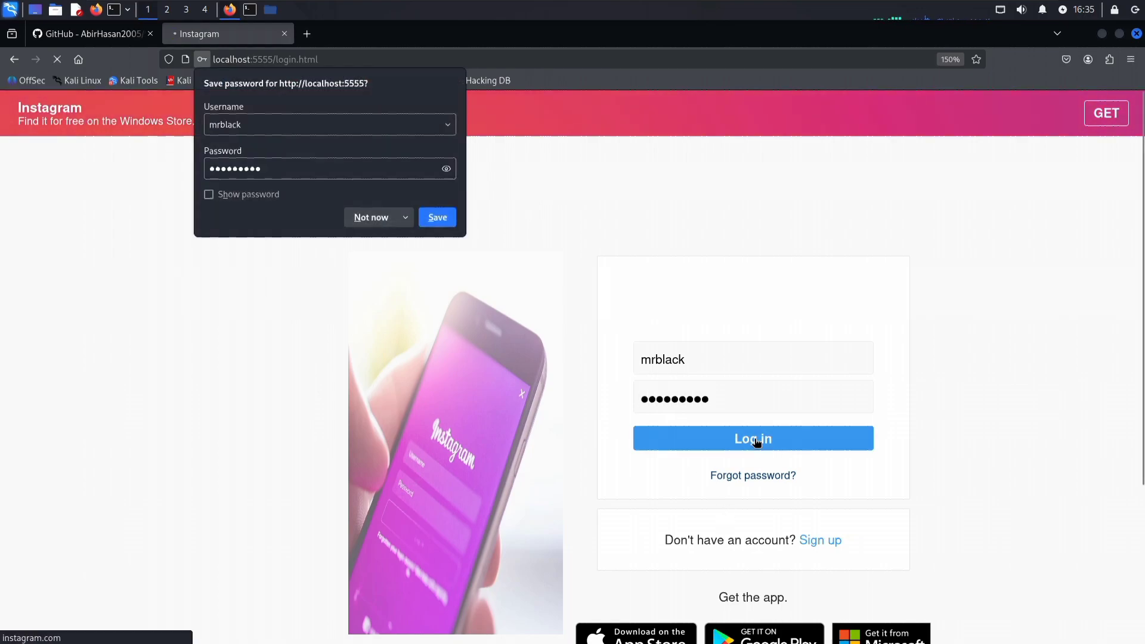
click(752, 438)
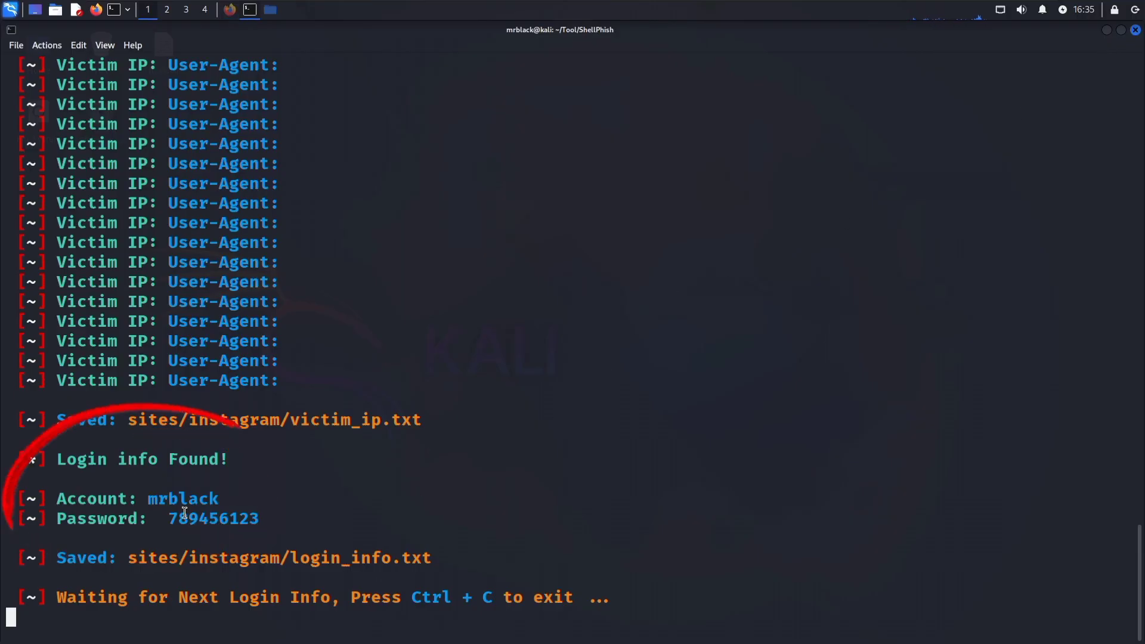
Select the captured account name in ShellPhish's Login info Found output
double_click(183, 498)
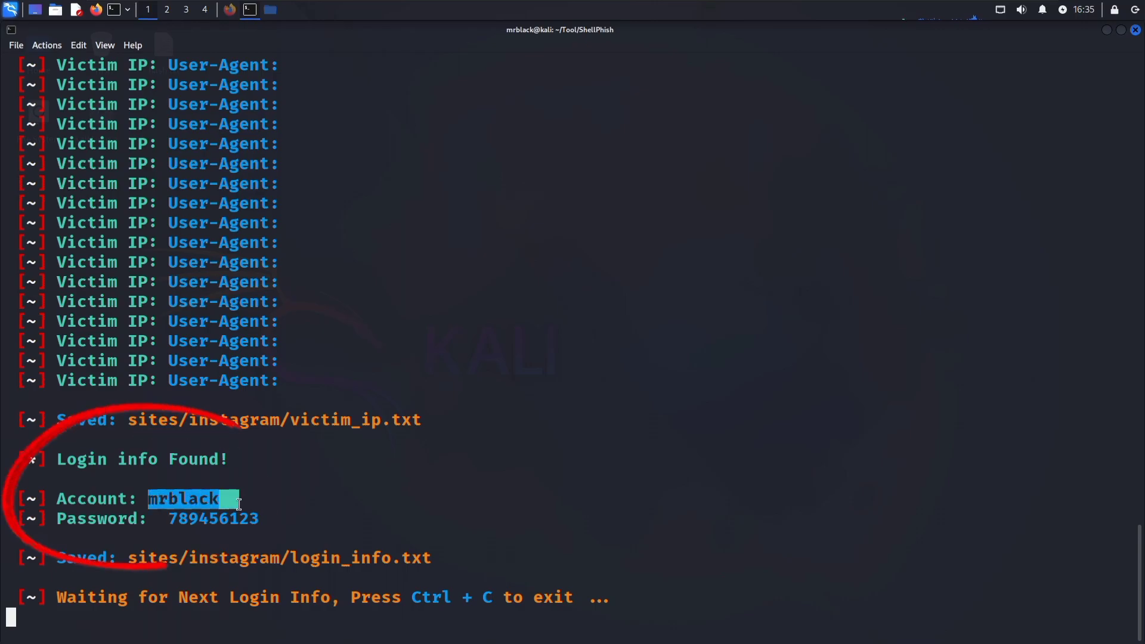